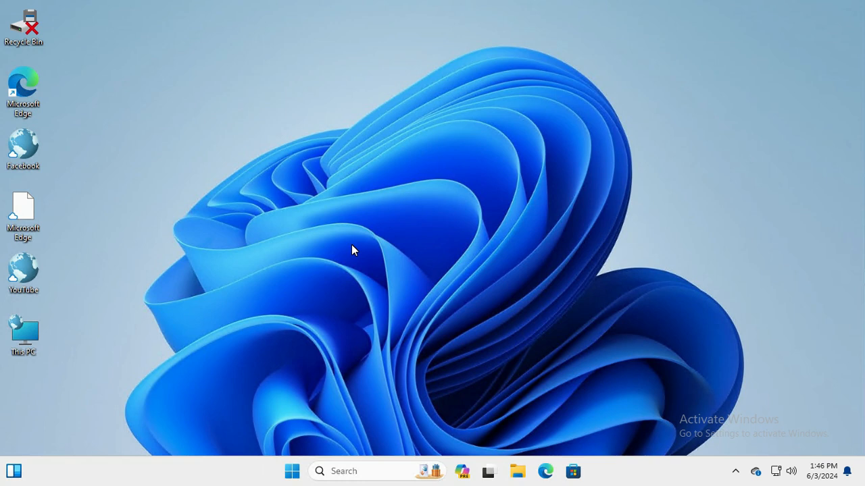
{"action": "mouse_move", "coordinate": [293, 418]}
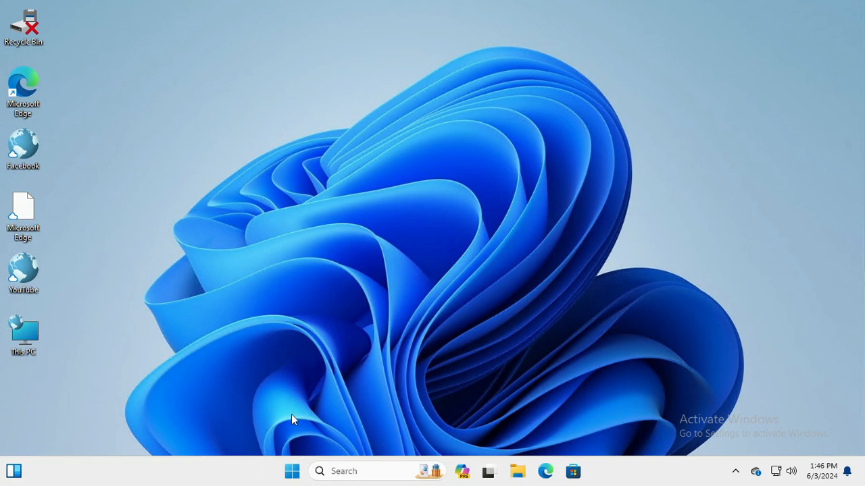
Bring up the Start menu from the taskbar
{"action": "left_click", "coordinate": [292, 471]}
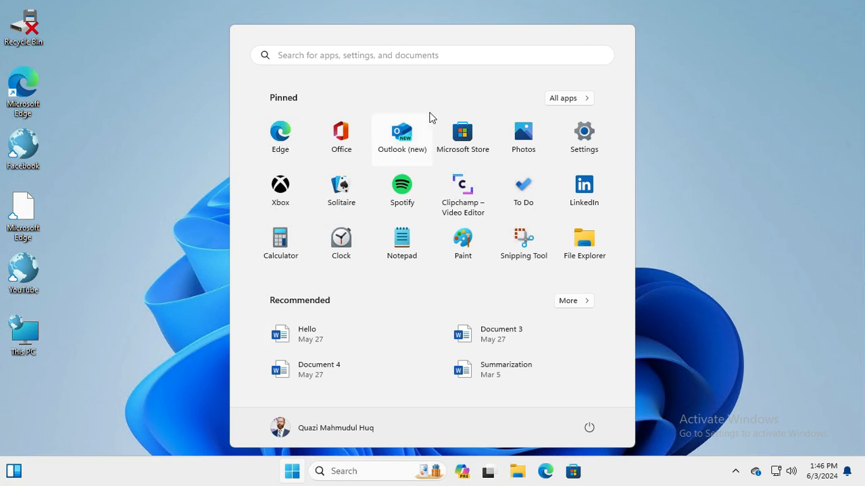
{"action": "mouse_move", "coordinate": [583, 138]}
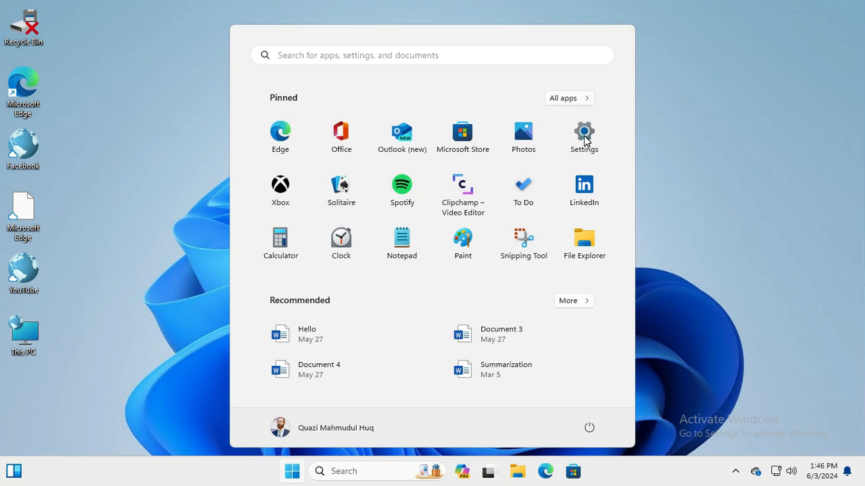
Launch Settings and reach Personalization > Themes > Desktop icon settings
{"action": "left_click", "coordinate": [584, 132]}
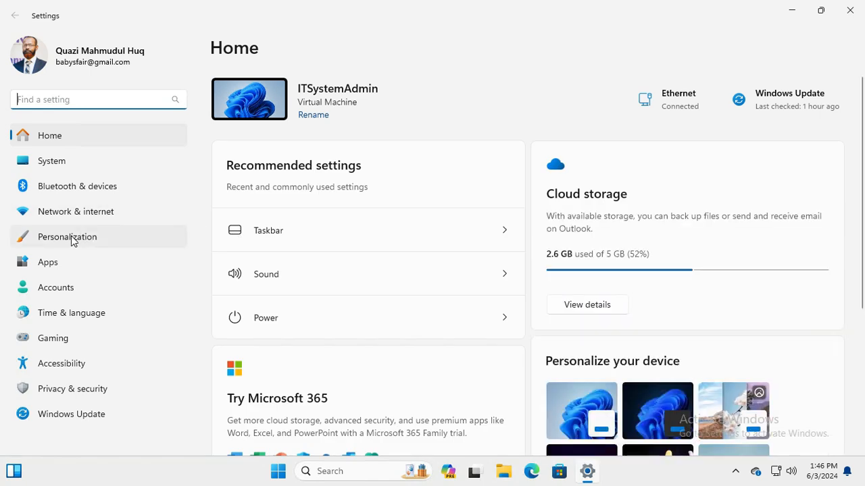
{"action": "left_click", "coordinate": [67, 236]}
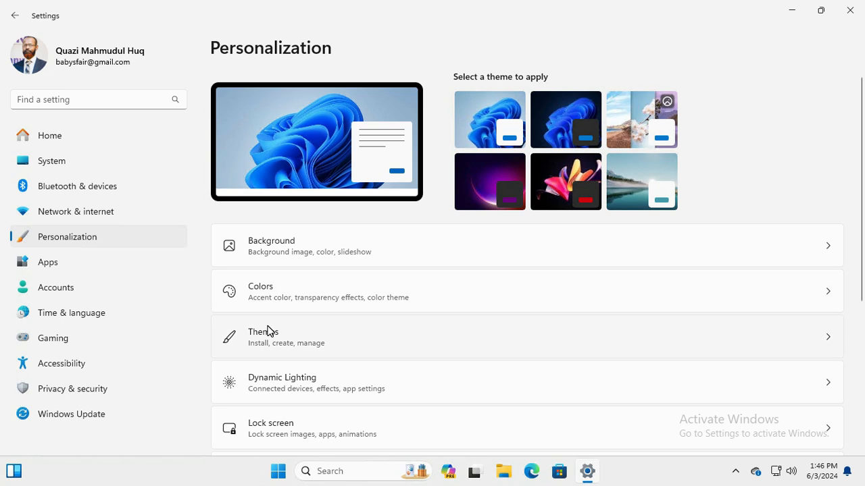
{"action": "mouse_move", "coordinate": [285, 338]}
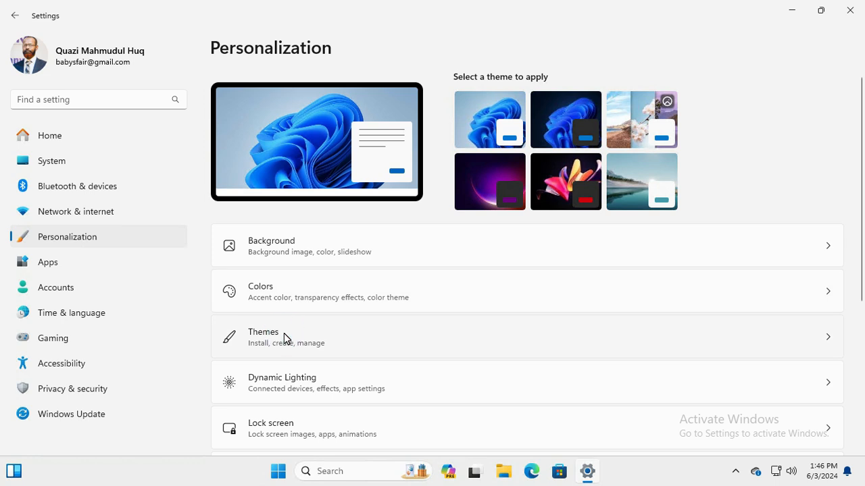
{"action": "left_click", "coordinate": [284, 338]}
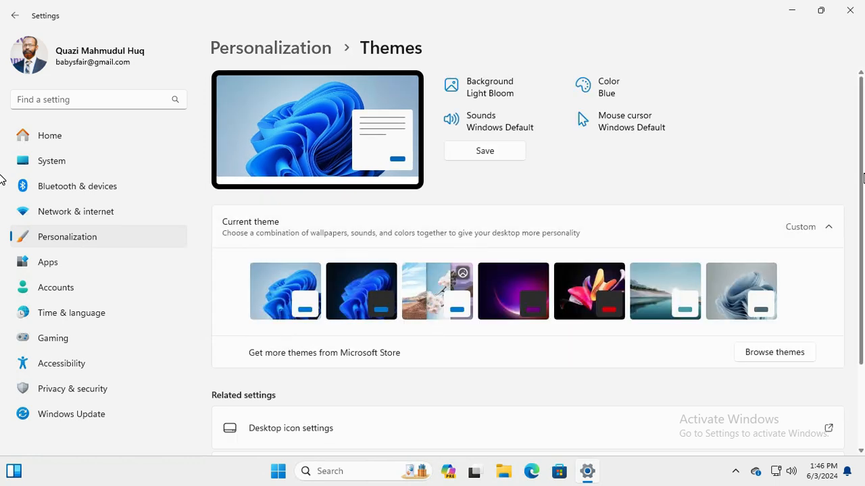
{"action": "scroll", "scroll_direction": "down", "scroll_amount": 3}
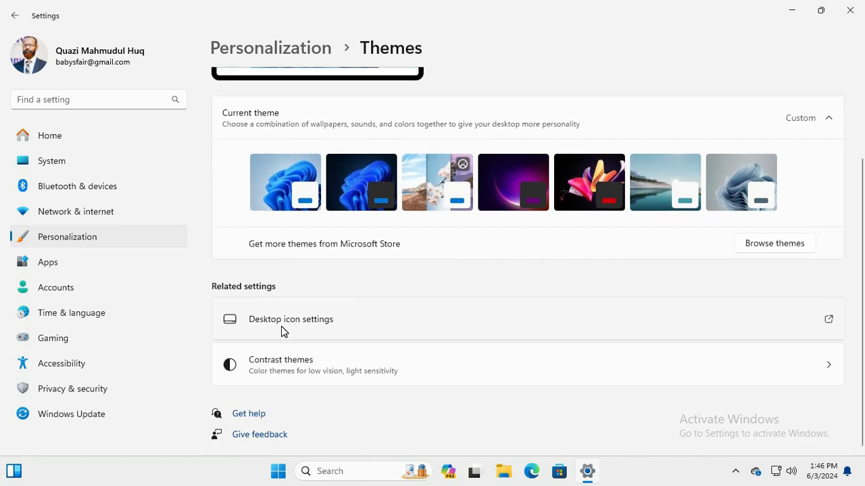
{"action": "mouse_move", "coordinate": [305, 326]}
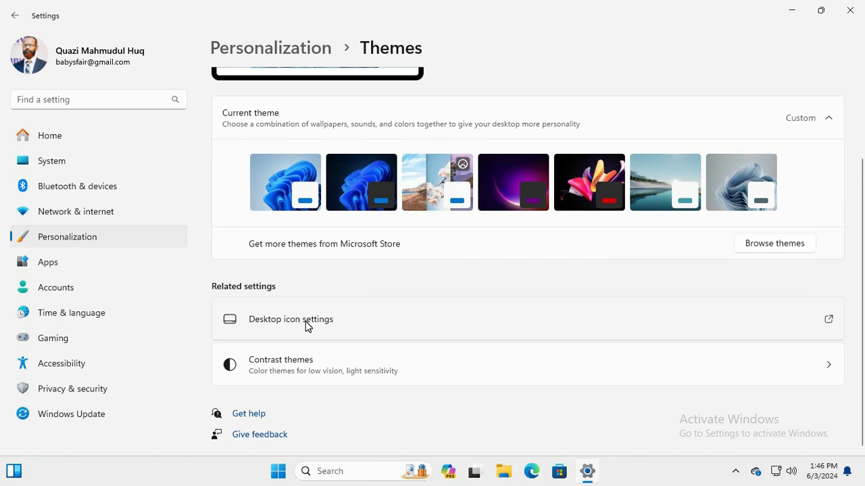
{"action": "left_click", "coordinate": [290, 319]}
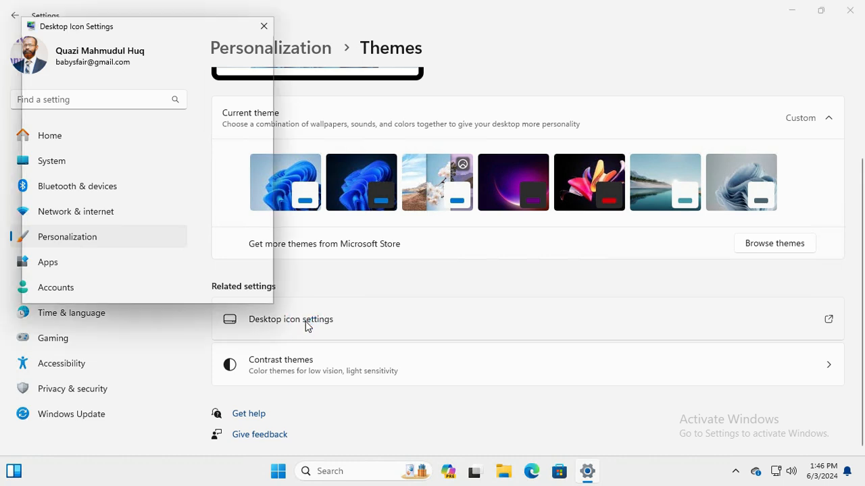
Select This PC, restore its default icon, apply and confirm with OK
{"action": "left_click", "coordinate": [291, 319]}
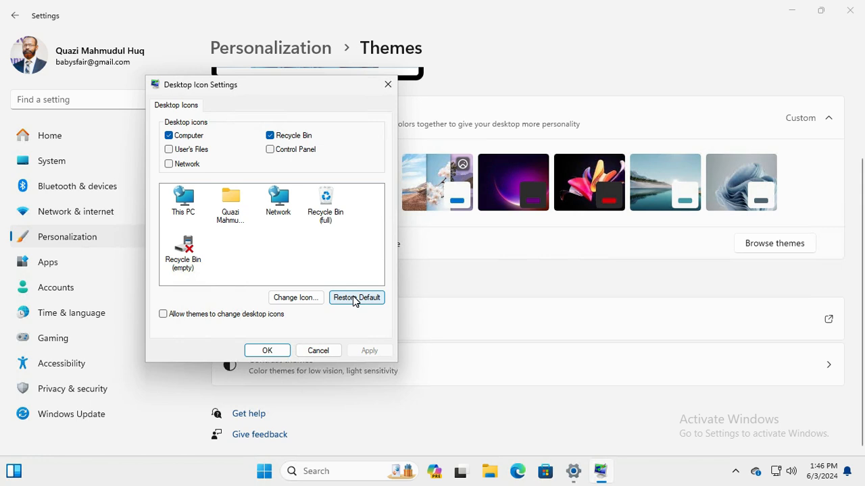
{"action": "left_click", "coordinate": [357, 298]}
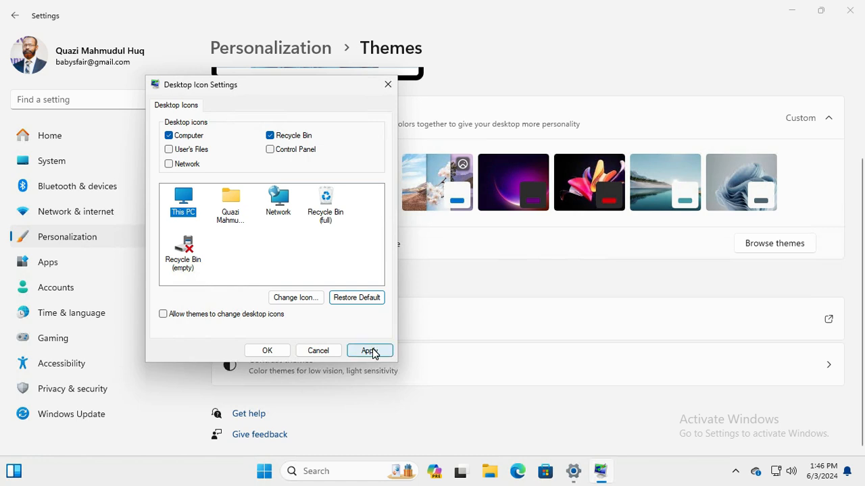
{"action": "left_click", "coordinate": [369, 351]}
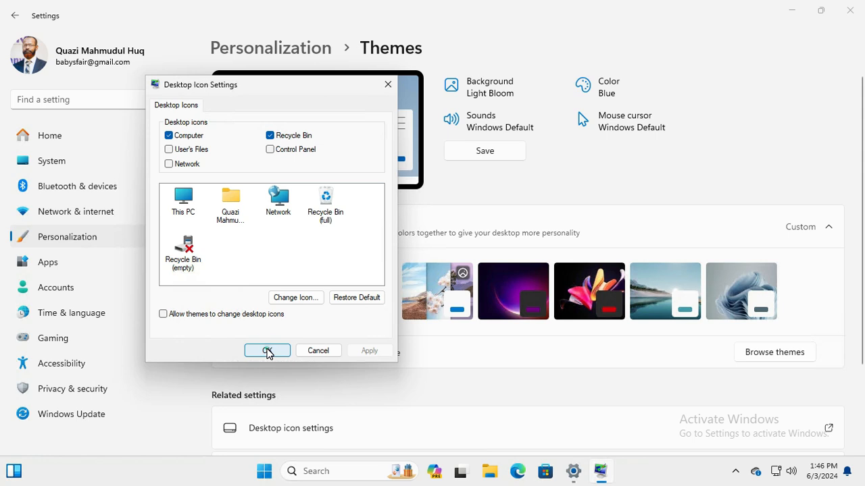
{"action": "left_click", "coordinate": [267, 351]}
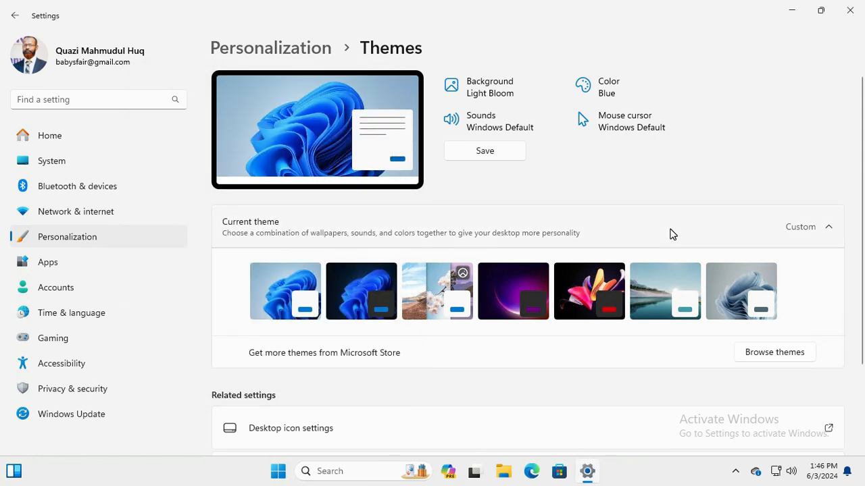
{"action": "mouse_move", "coordinate": [846, 79]}
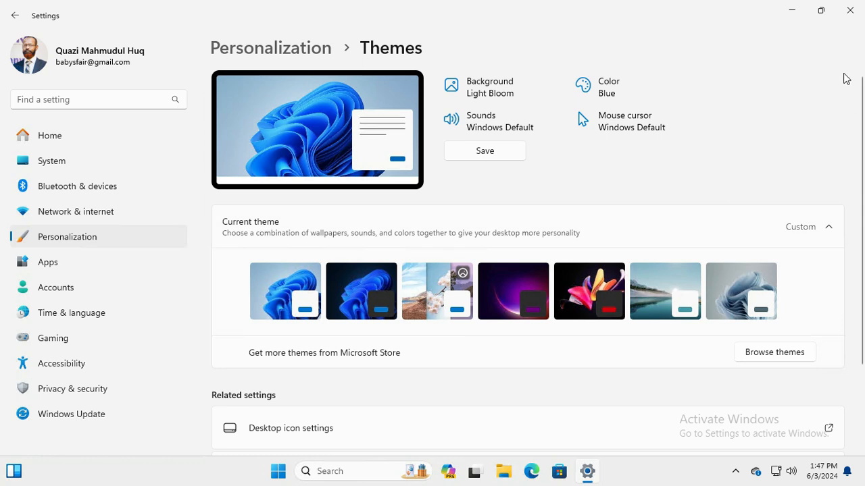
Close Settings and check the This PC icon on the desktop
{"action": "left_click", "coordinate": [848, 10]}
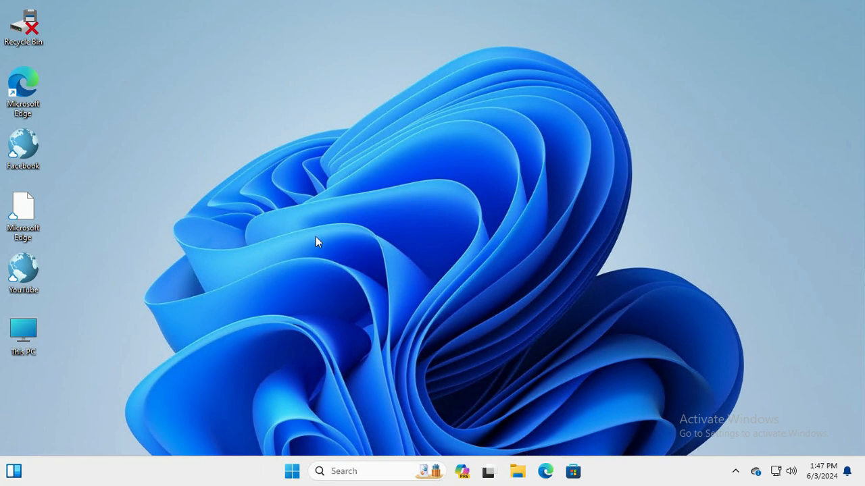
{"action": "mouse_move", "coordinate": [121, 391]}
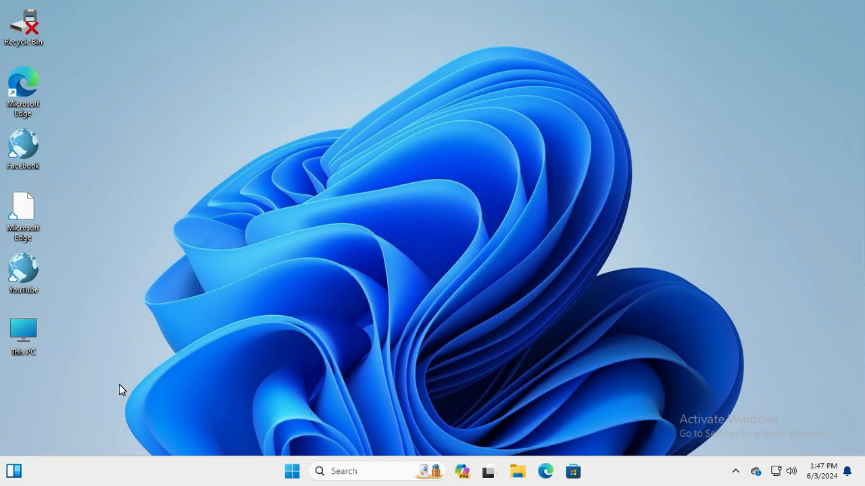
{"action": "mouse_move", "coordinate": [84, 276]}
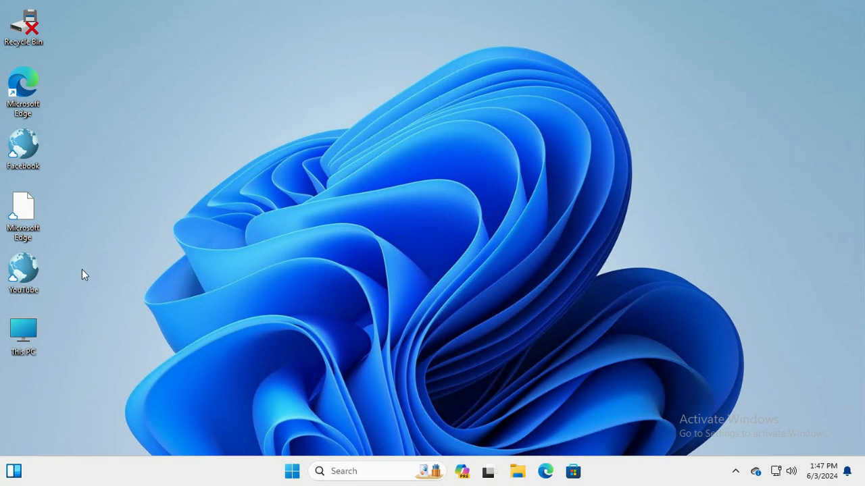
{"action": "left_click_drag", "start_coordinate": [76, 249], "coordinate": [116, 381]}
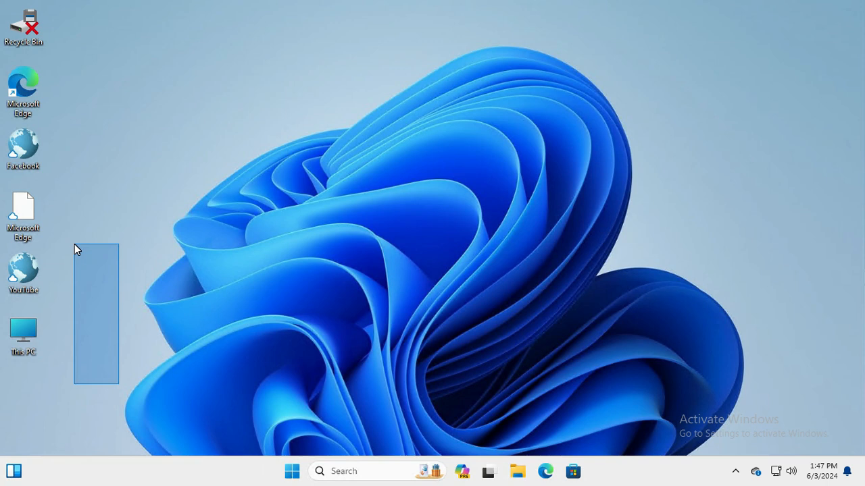